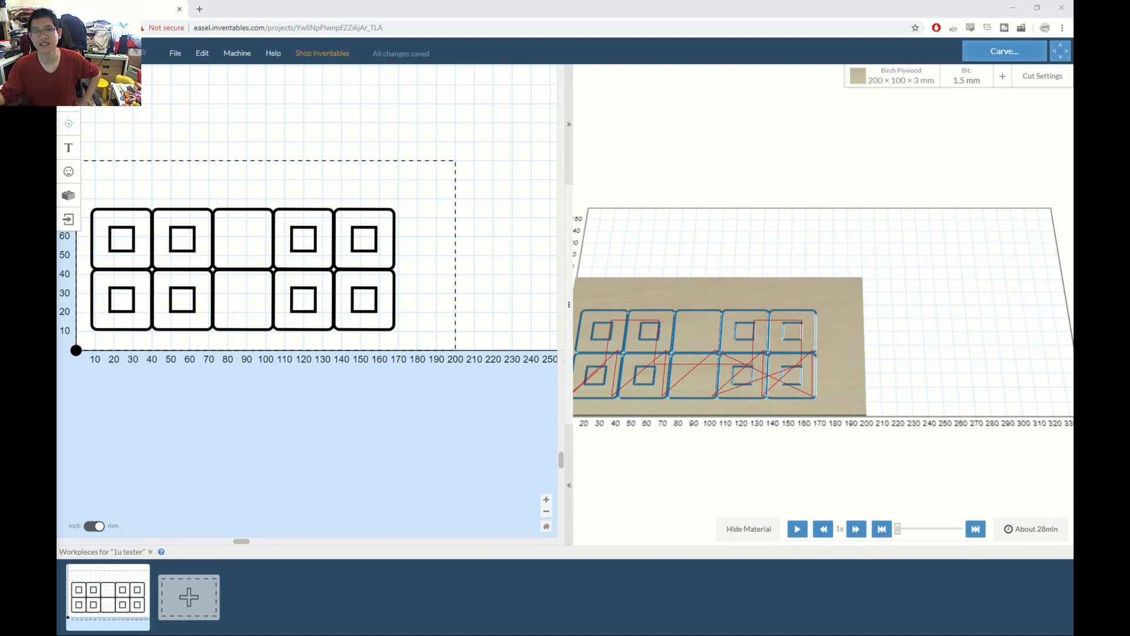
{"action": "mouse_move", "coordinate": [1073, 238]}
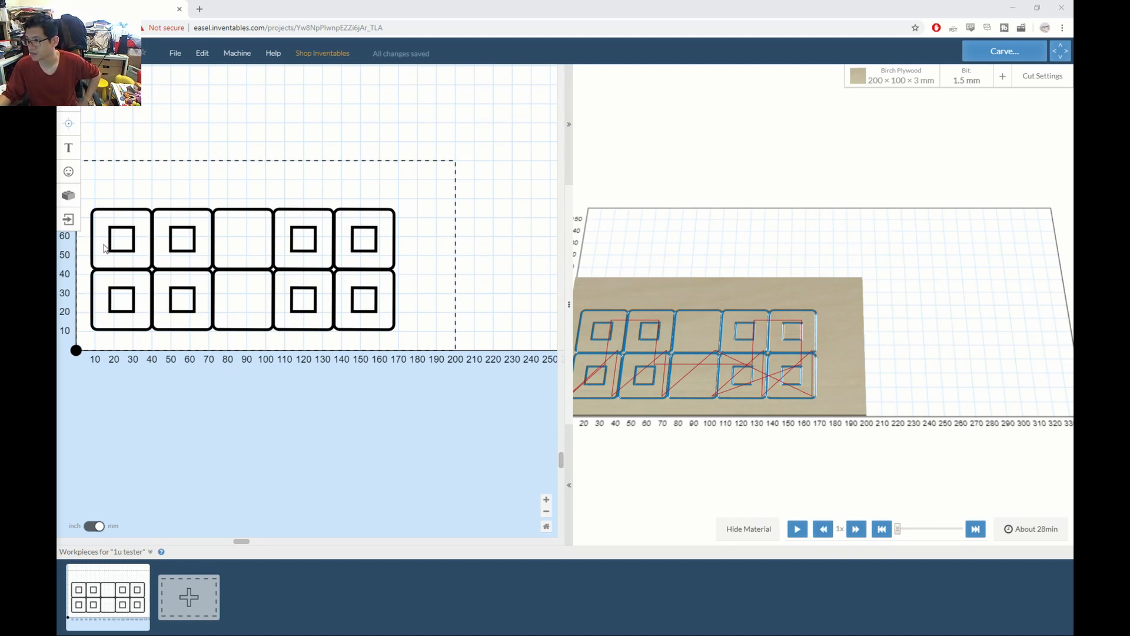
{"action": "mouse_move", "coordinate": [260, 244]}
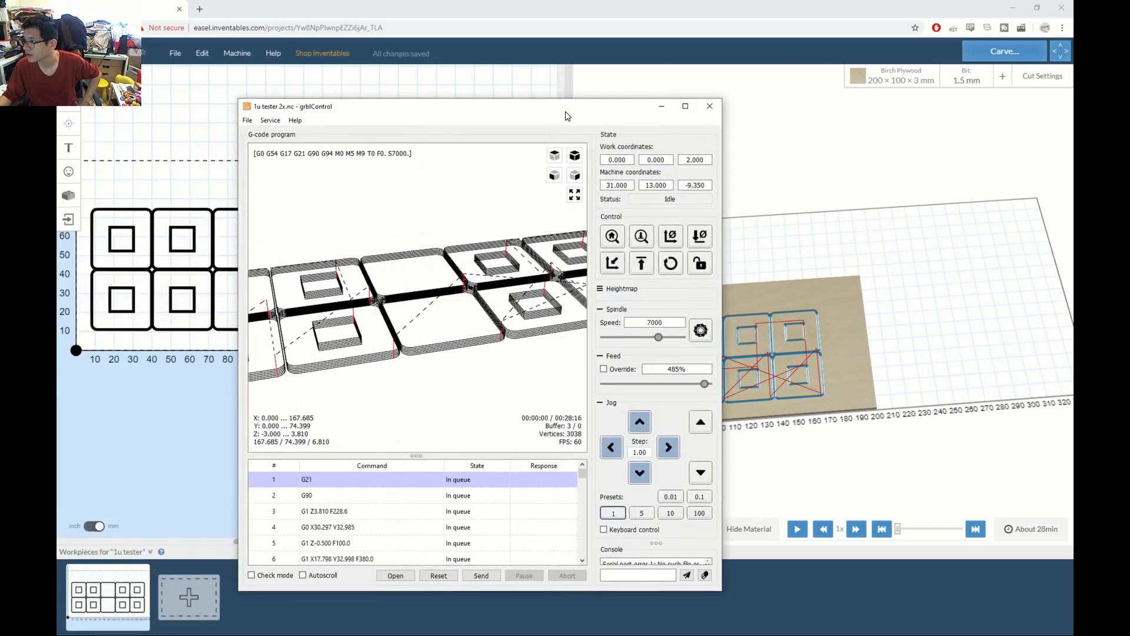
Maximize the grblControl window showing the '1u tester 2x.nc' toolpath.
{"action": "left_click", "coordinate": [685, 106]}
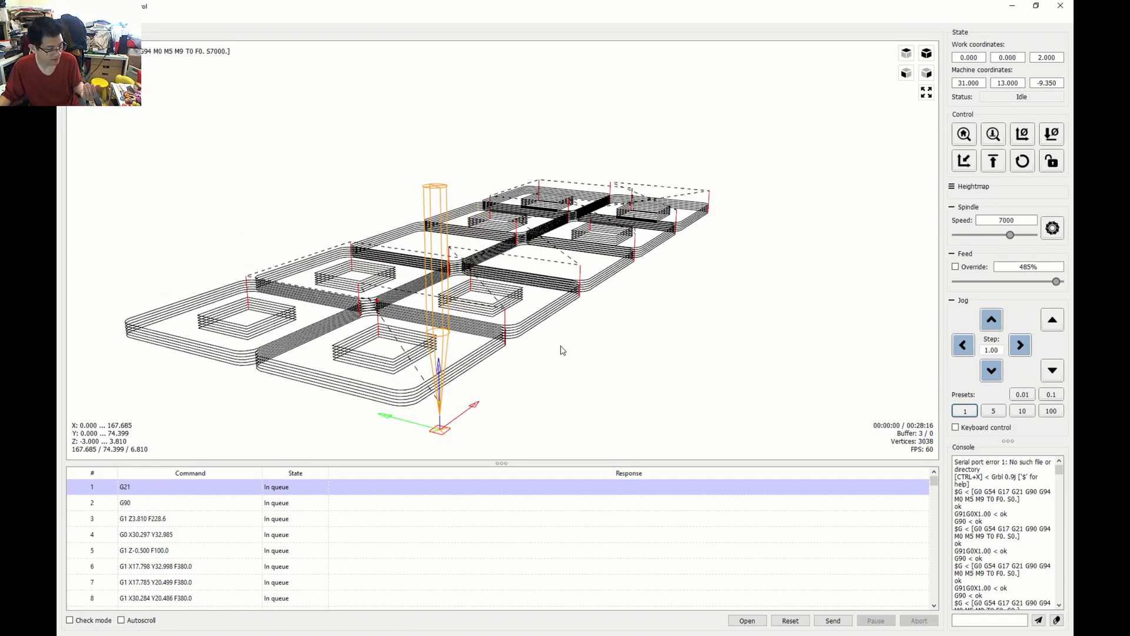
Orbit the 3D preview to a top-down view of all ten keycap tester pockets.
{"action": "left_click_drag", "start_coordinate": [562, 350], "coordinate": [528, 361]}
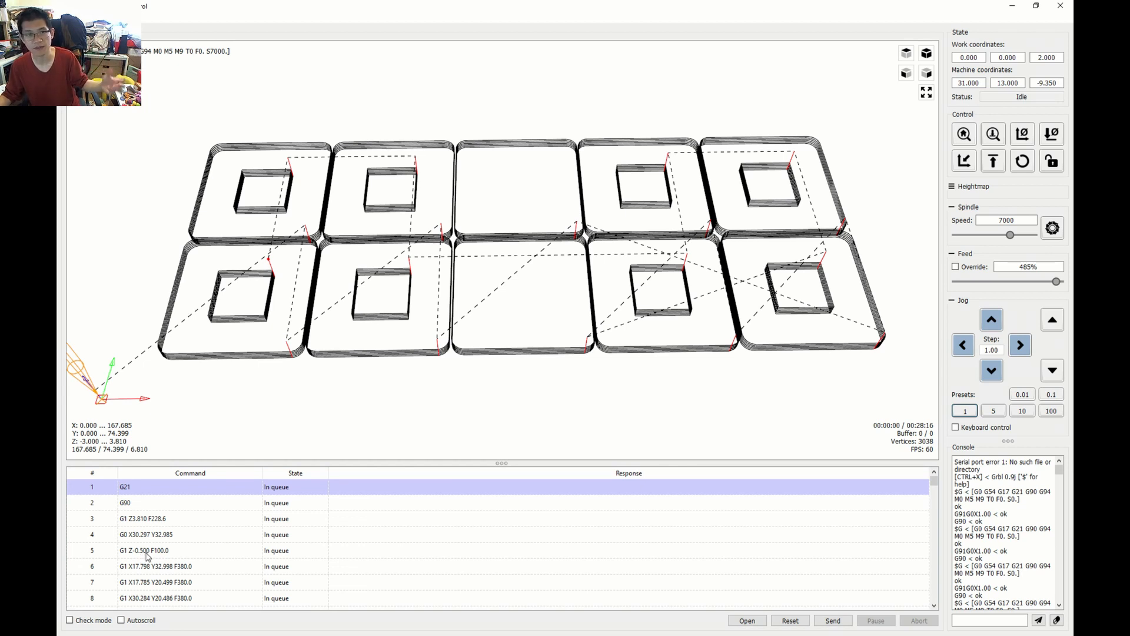
{"action": "left_click", "coordinate": [833, 620]}
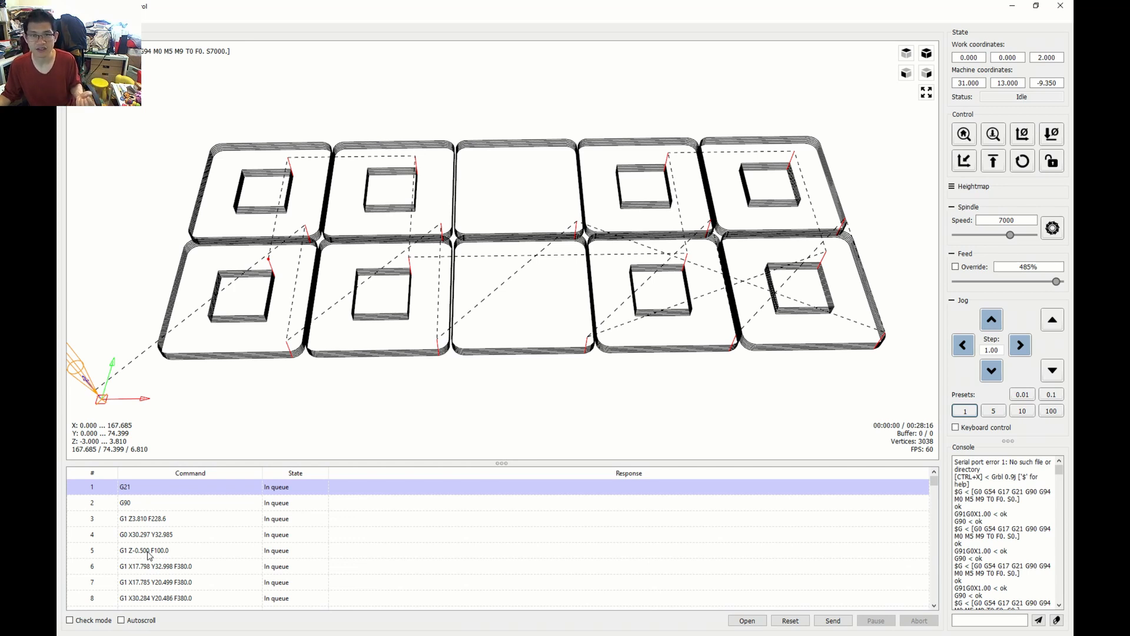
{"action": "mouse_move", "coordinate": [427, 238]}
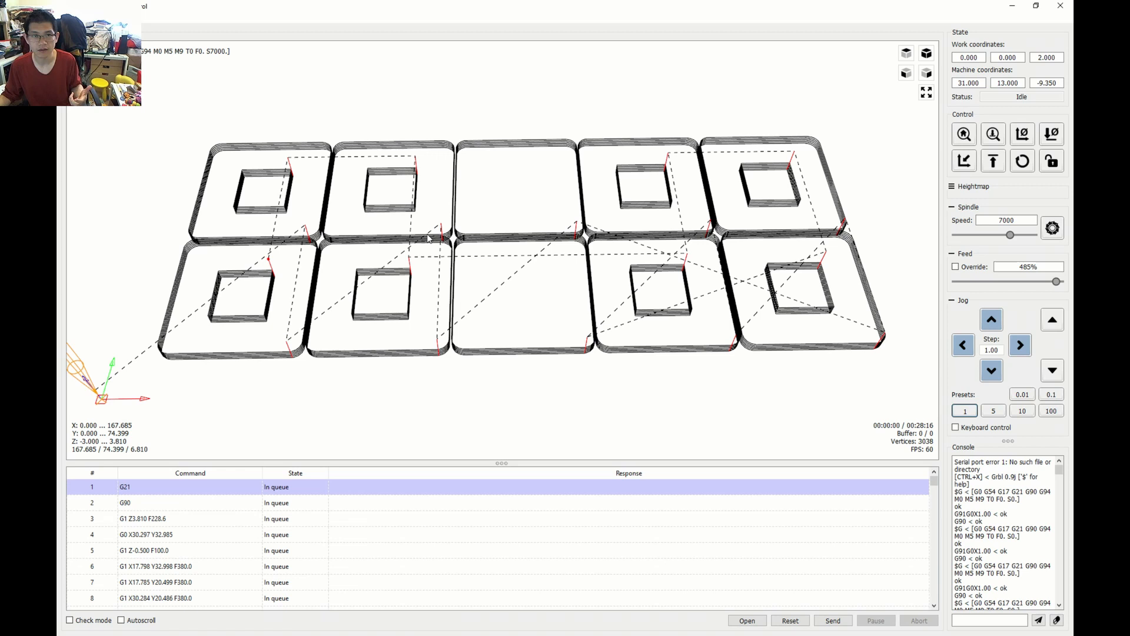